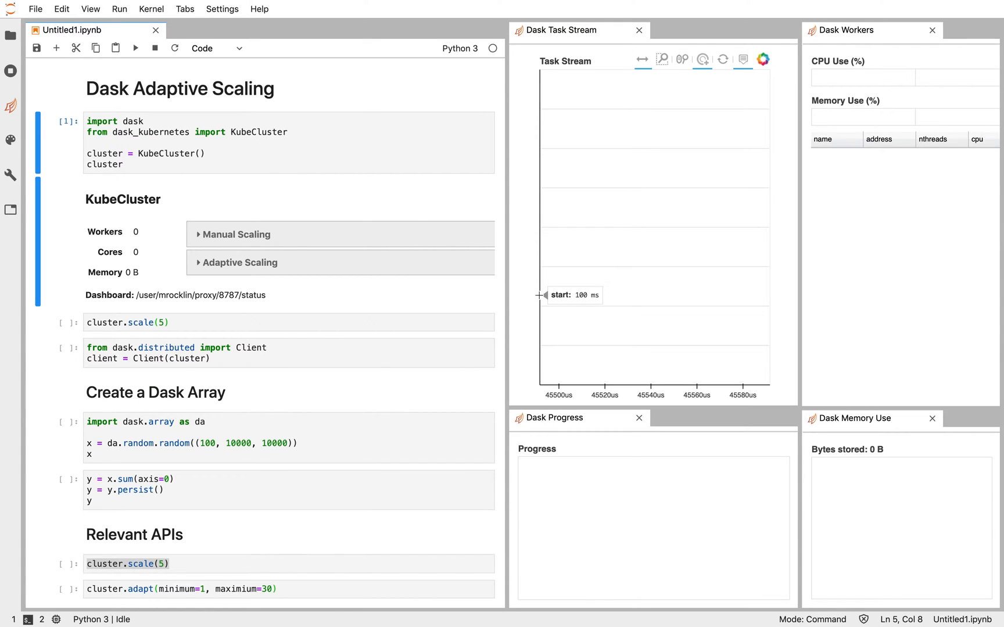
pyautogui.moveTo(332, 211)
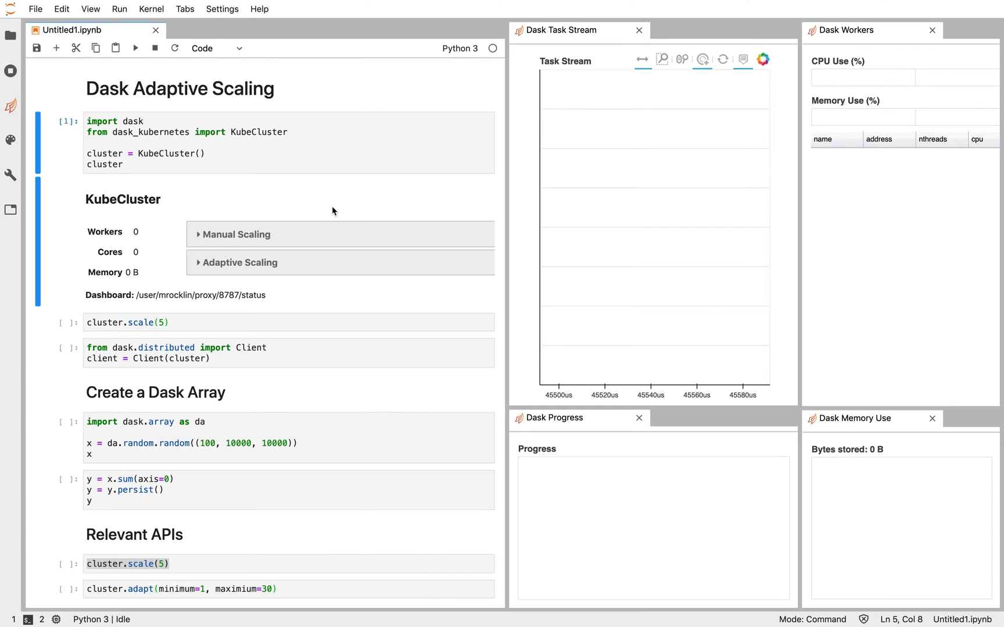
# Request five workers through the Manual Scaling widget
pyautogui.click(236, 234)
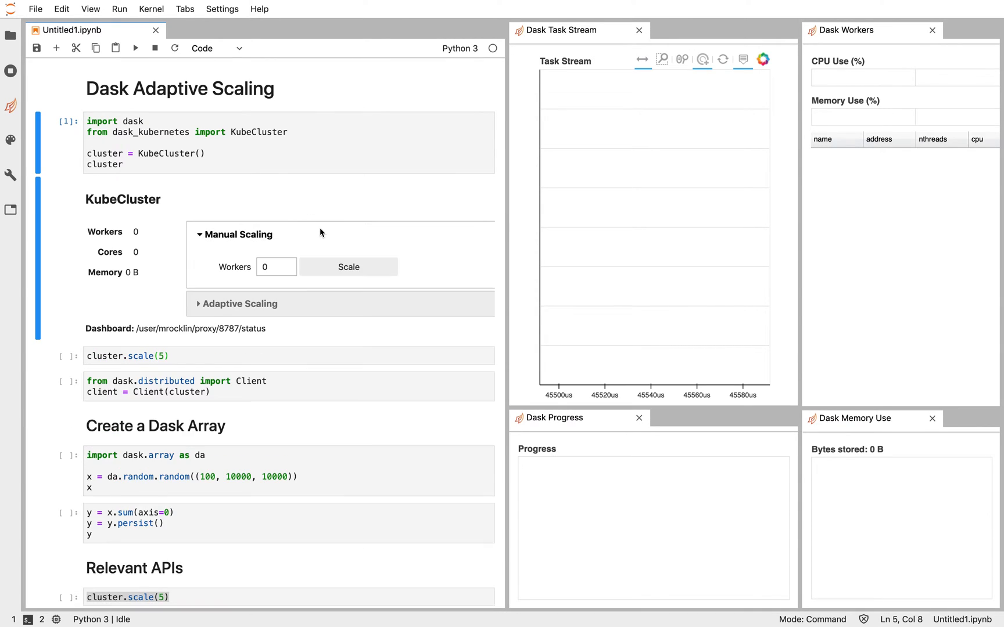
pyautogui.click(276, 266)
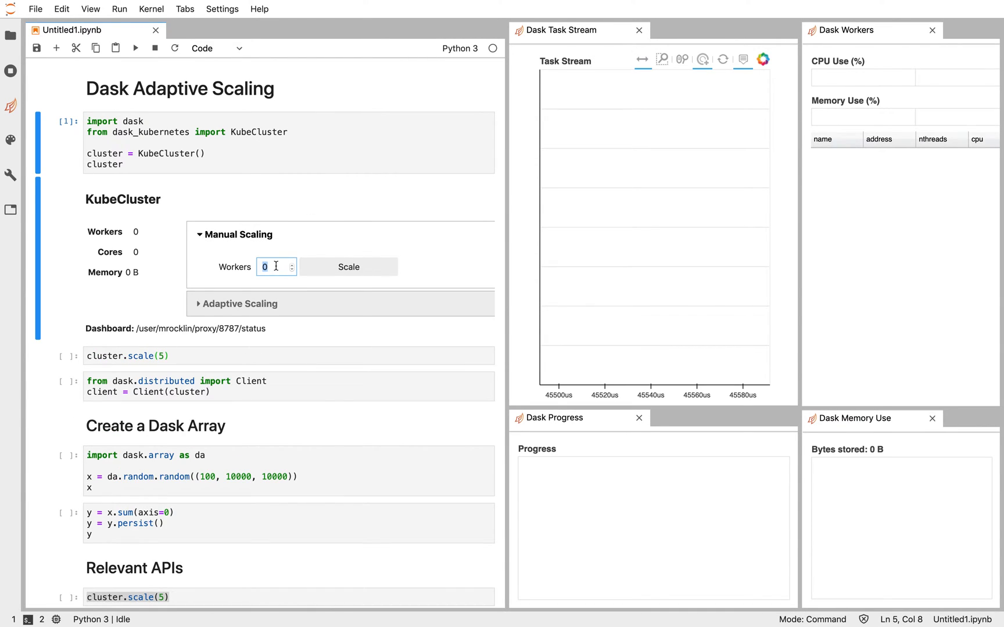
pyautogui.click(349, 267)
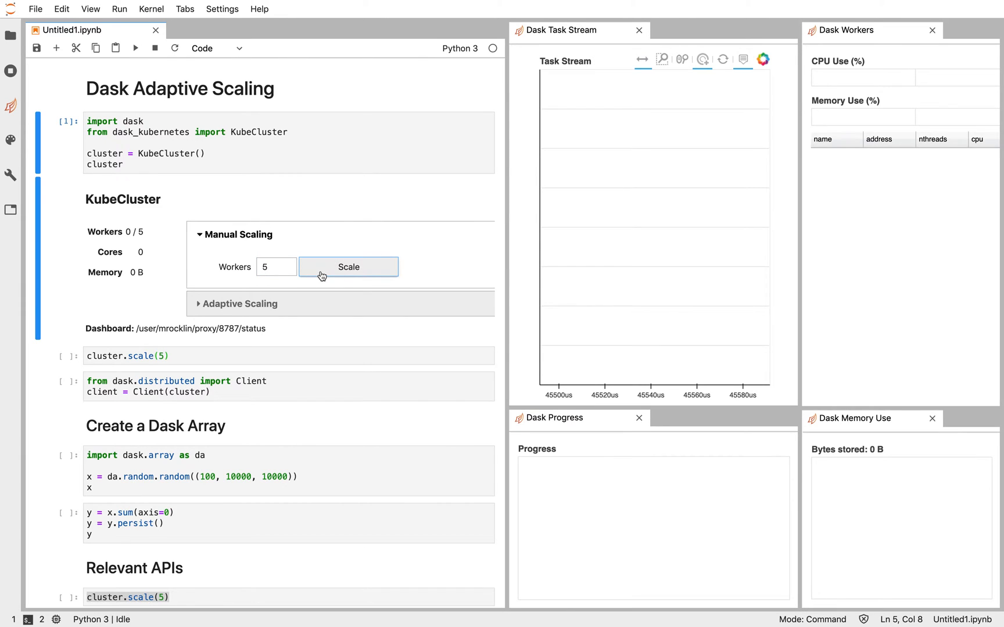
pyautogui.moveTo(313, 201)
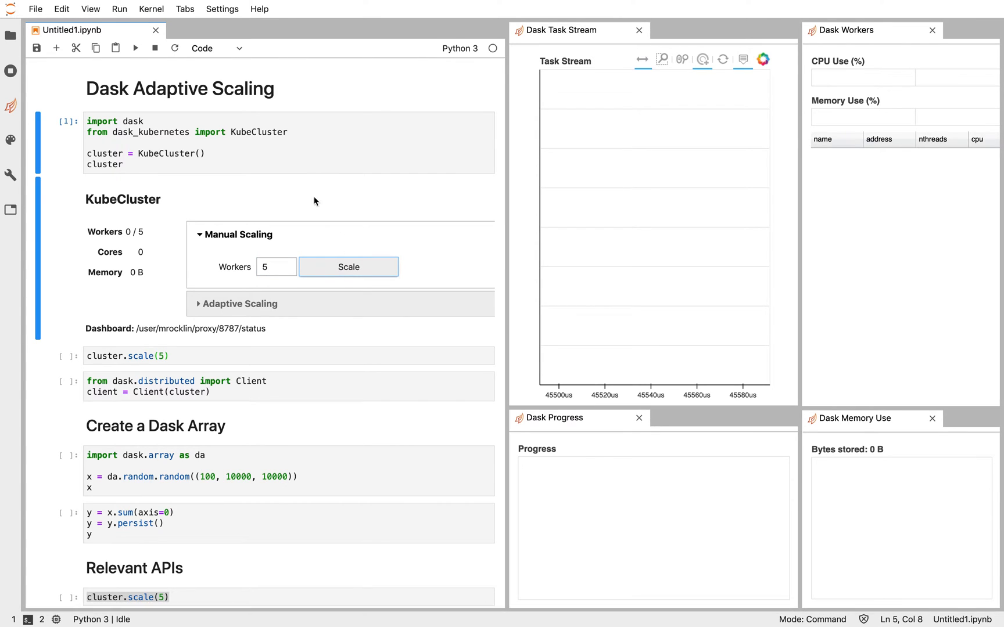
# Wait for five workers (10 cores, 35 GB), then clear the Workers field
pyautogui.click(349, 267)
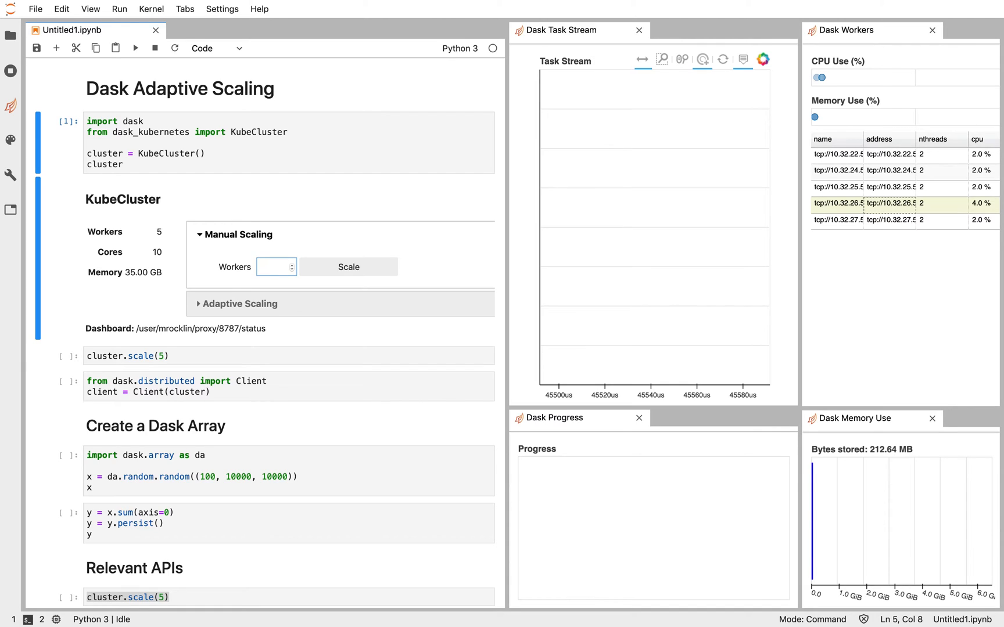
# Scale the cluster down to two workers via the Workers field
pyautogui.click(348, 268)
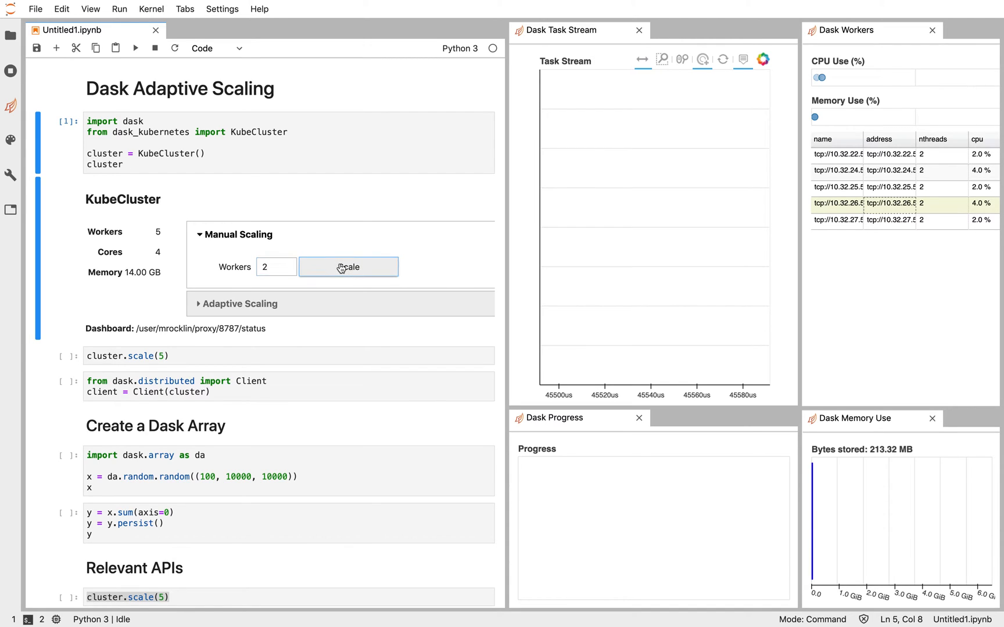
pyautogui.click(347, 267)
pyautogui.write('30')
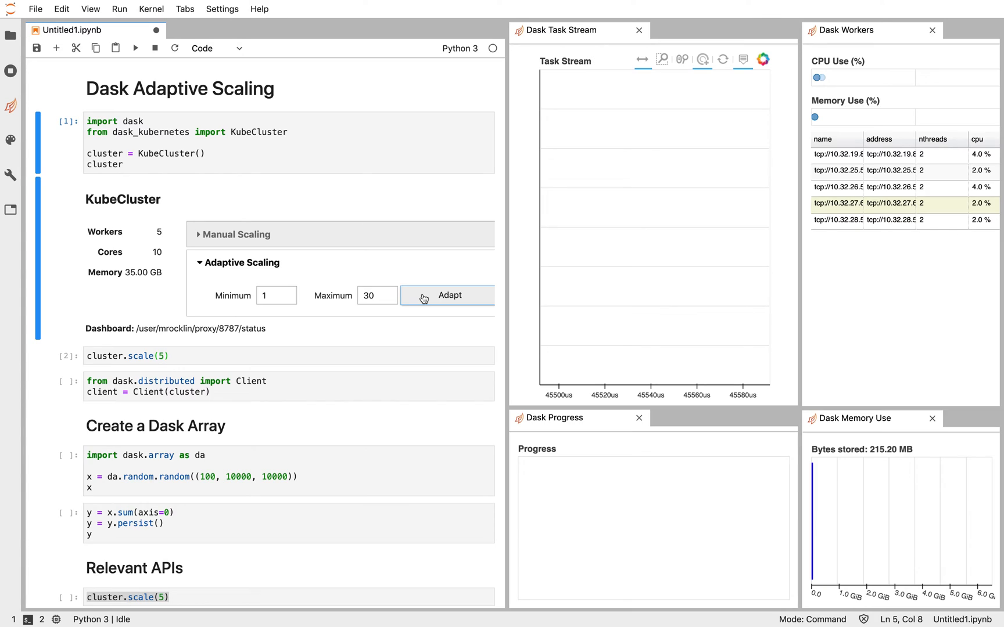
# Enable adaptive scaling with a 1 to 30 worker range
pyautogui.click(449, 295)
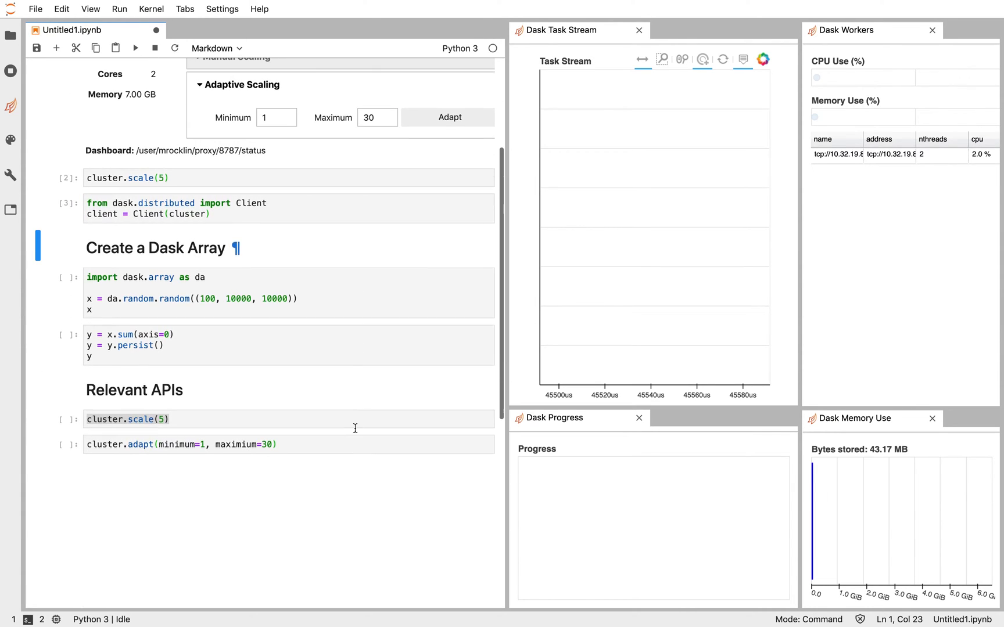
# Run the da.random.random cell for the 80 GB, 625-chunk array and select the sum cell
pyautogui.press('shift+enter')
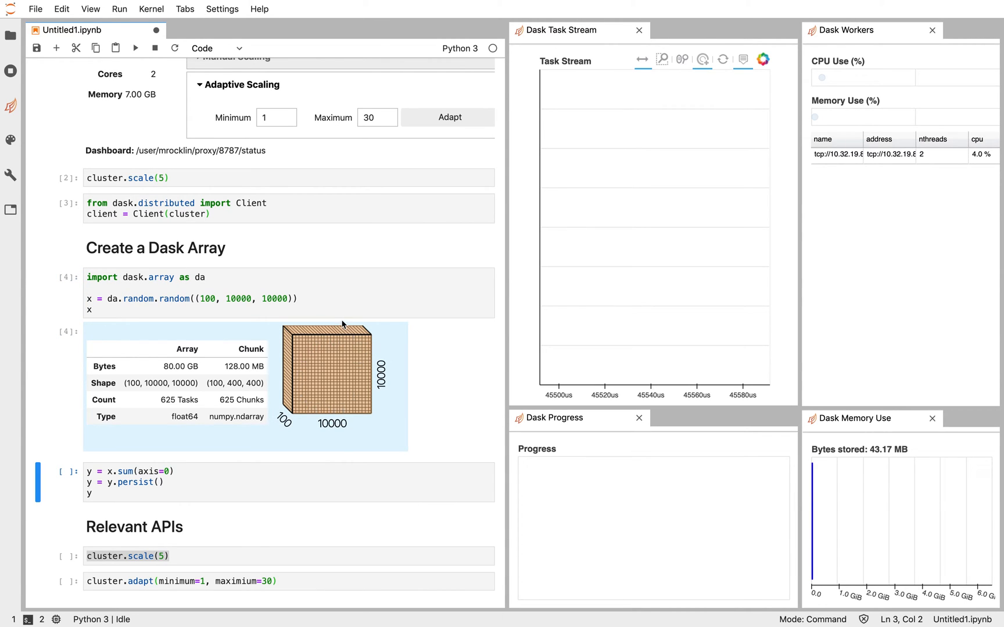
pyautogui.click(174, 472)
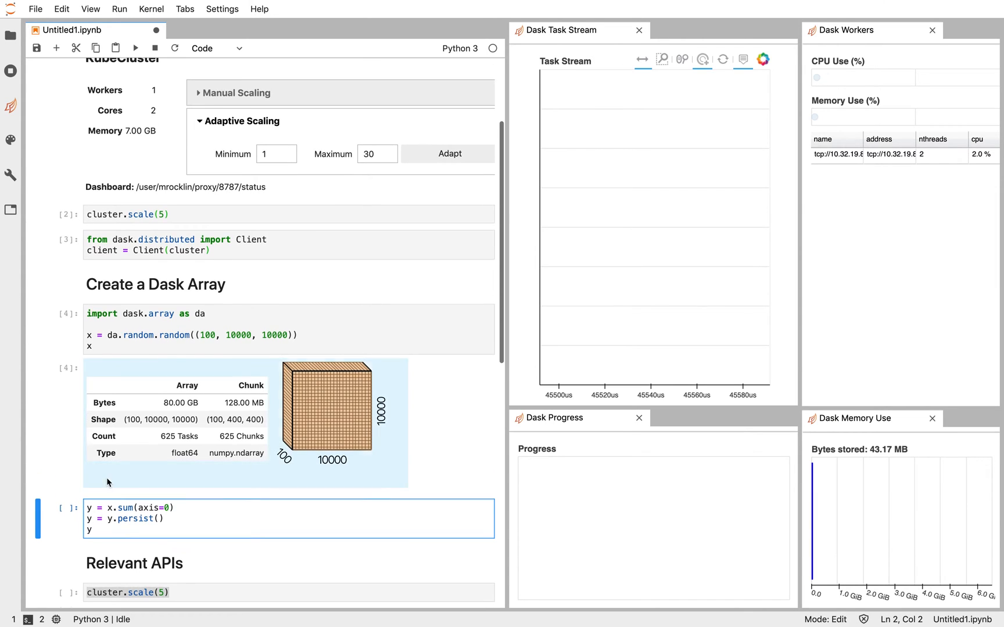
pyautogui.click(138, 519)
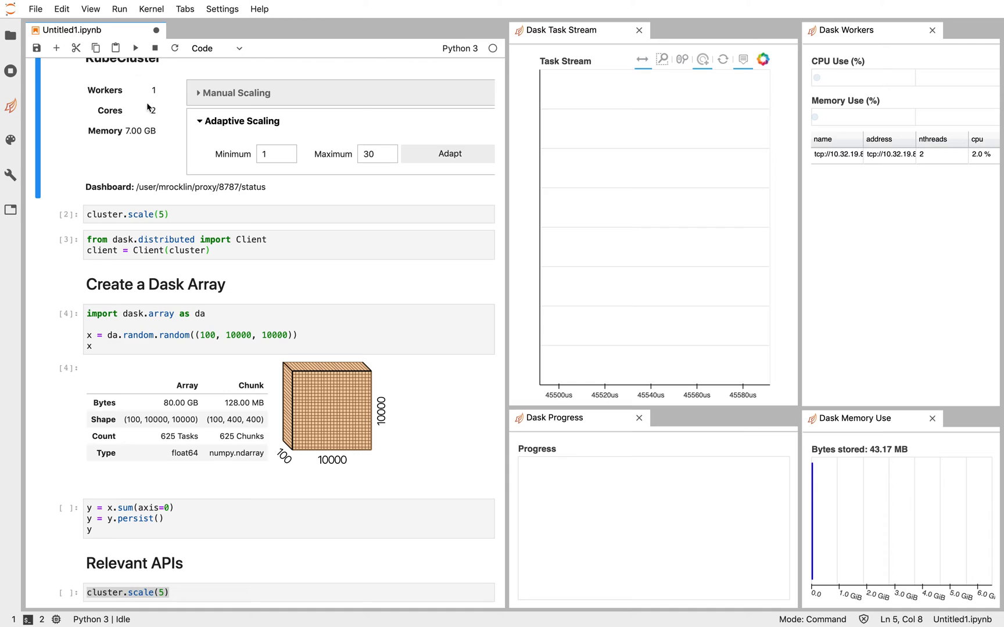
pyautogui.moveTo(143, 105)
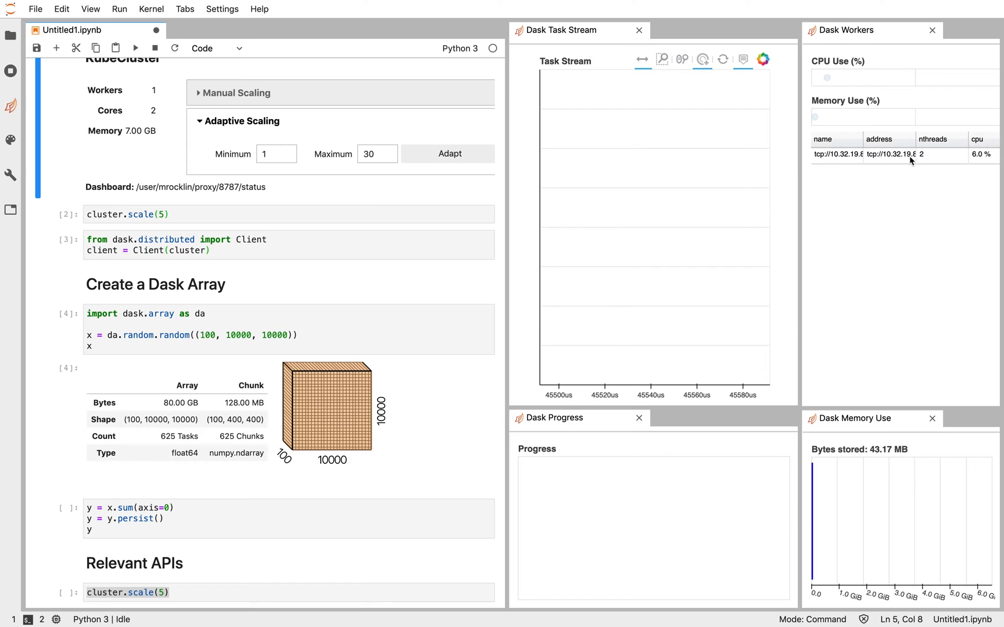
pyautogui.moveTo(860, 236)
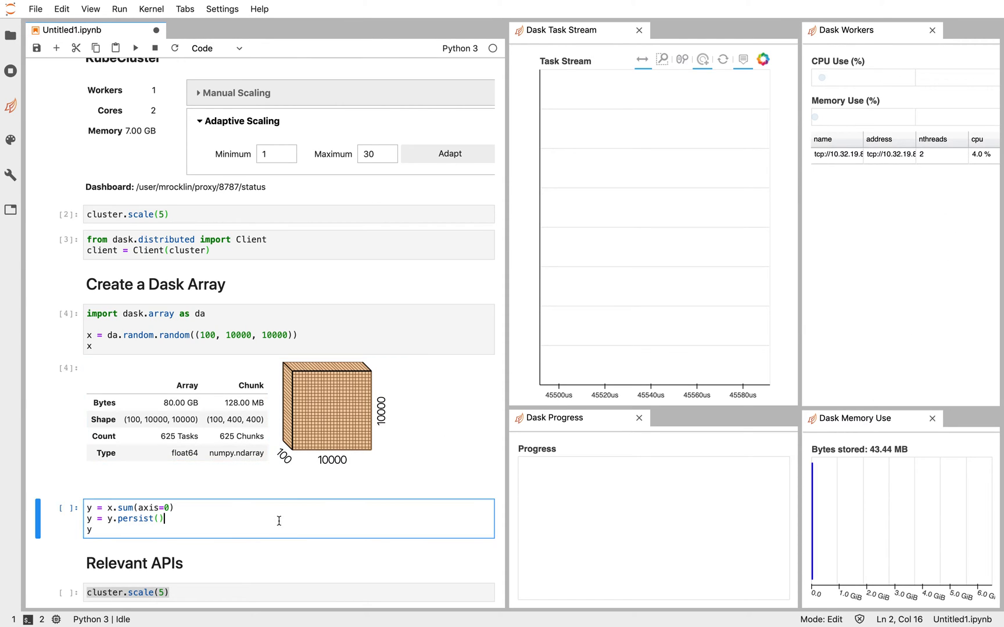
# Run y = x.sum(axis=0).persist() to complete all 1250 tasks
pyautogui.press('shift+enter')
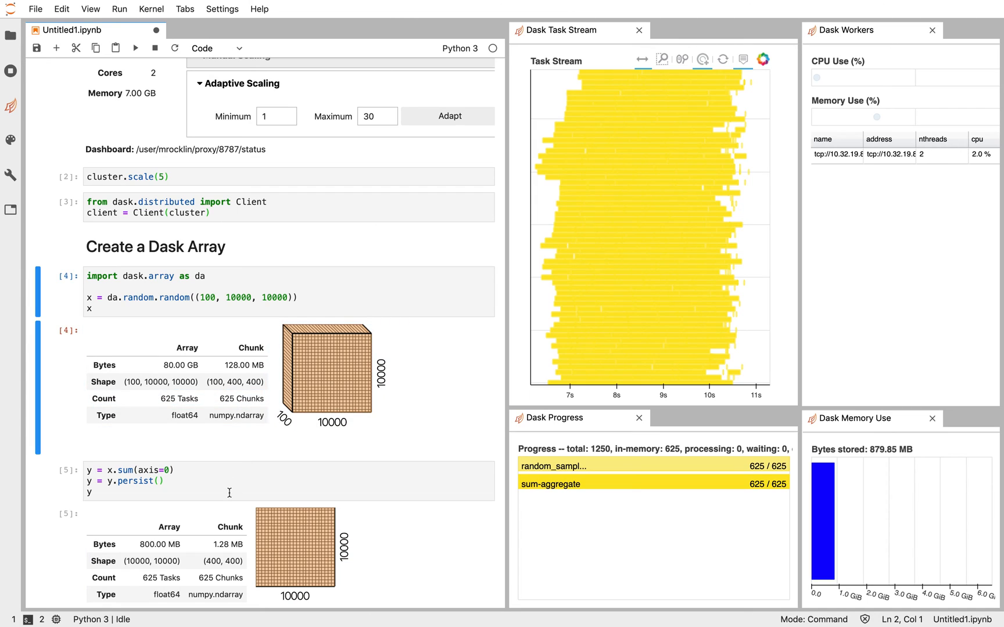
pyautogui.click(229, 481)
pyautogui.write('cluster.scale(5)')
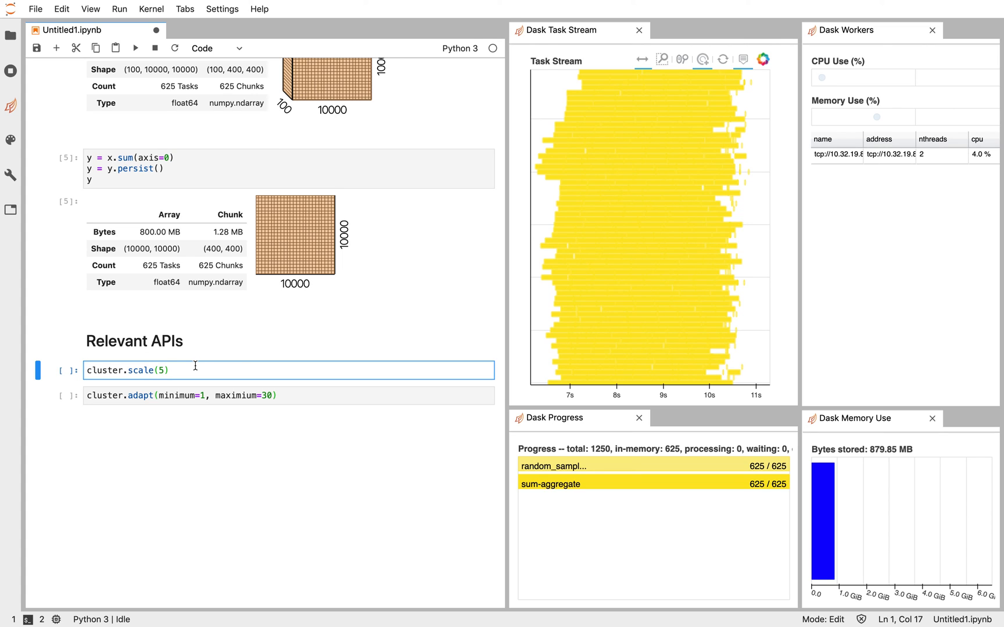
pyautogui.click(179, 395)
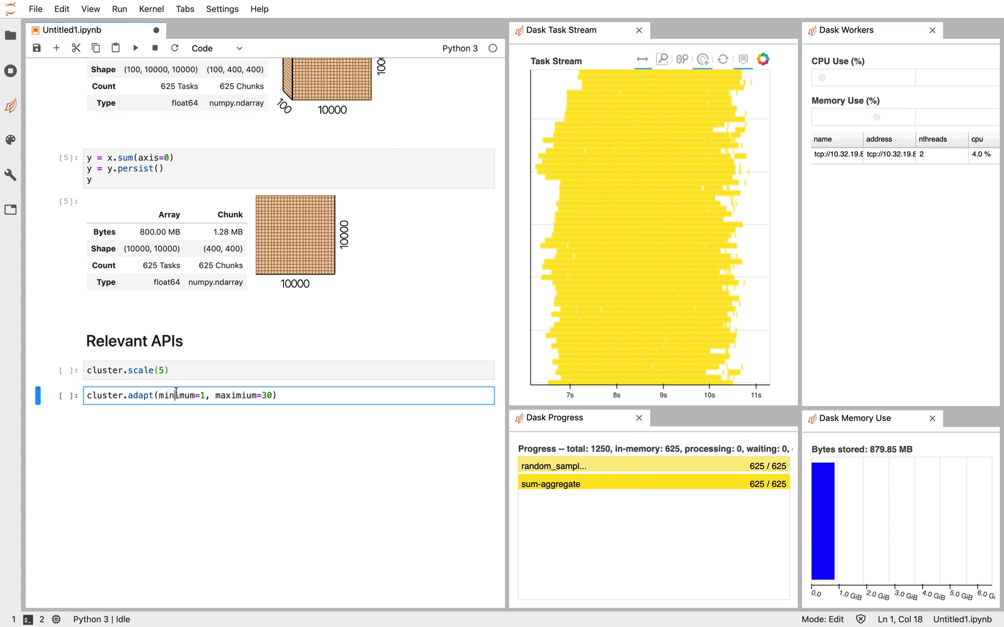